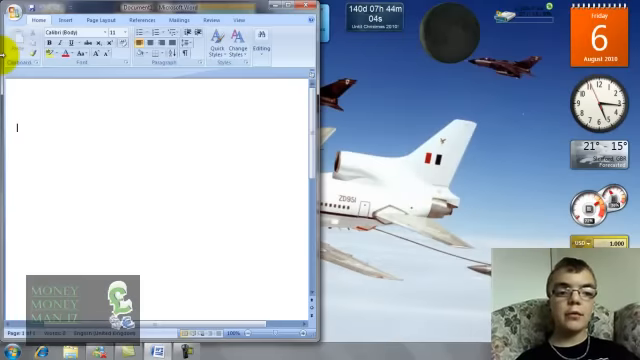
Bring up Windows Explorer Libraries beside the blank Word document, snapped to the right half.
click(144, 176)
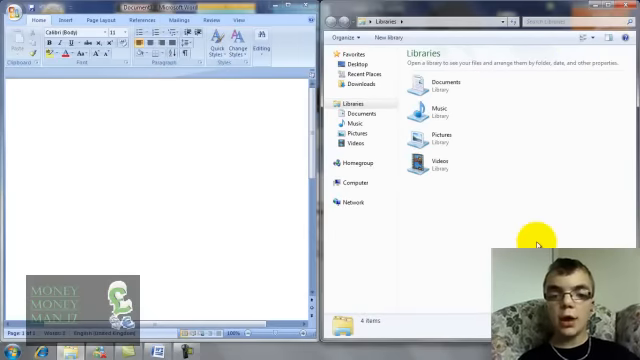
mouse_move(276, 228)
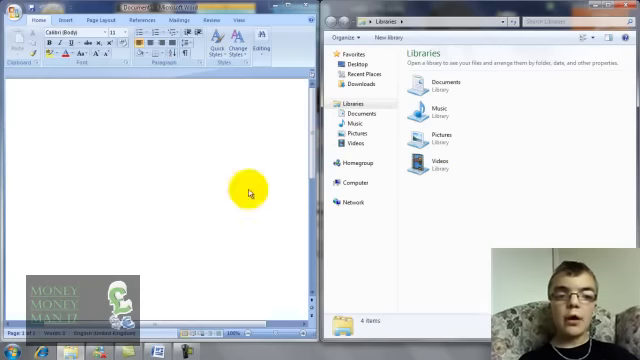
mouse_move(398, 116)
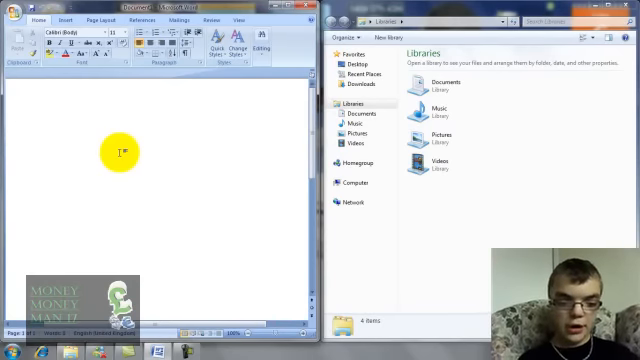
Enter Music, Pic's and Video on three separate lines of the Word document.
text(Music)
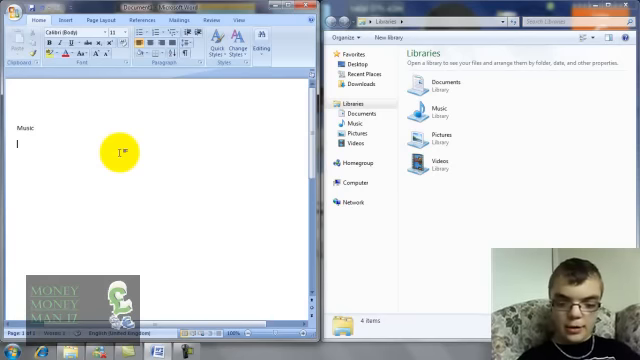
text(Pic's)
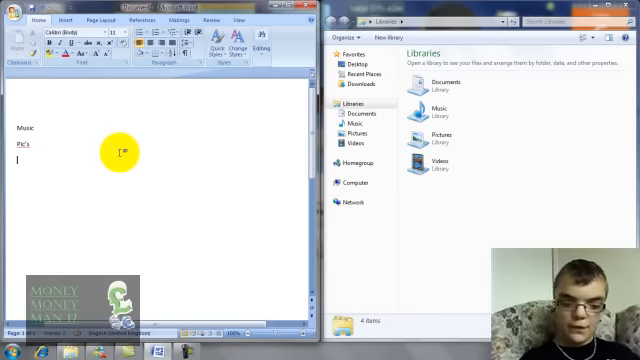
text(Video)
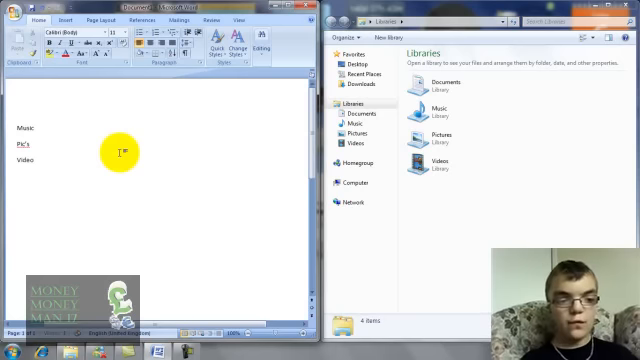